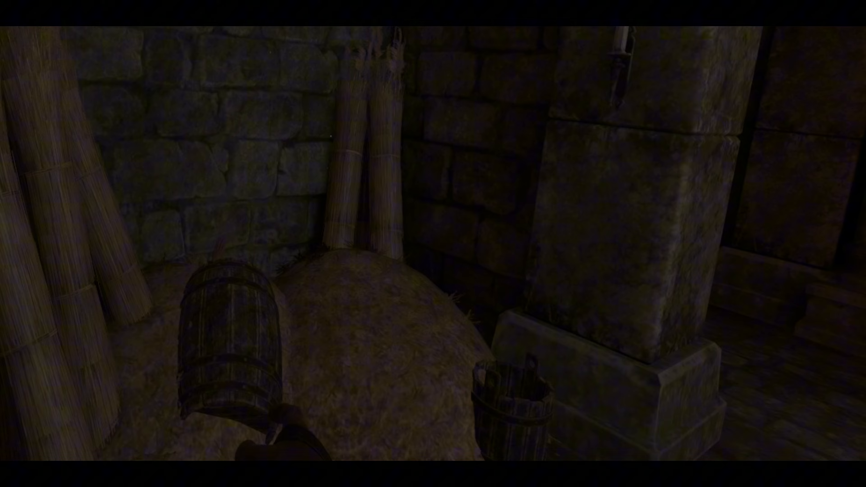
pyautogui.moveTo(433, 243)
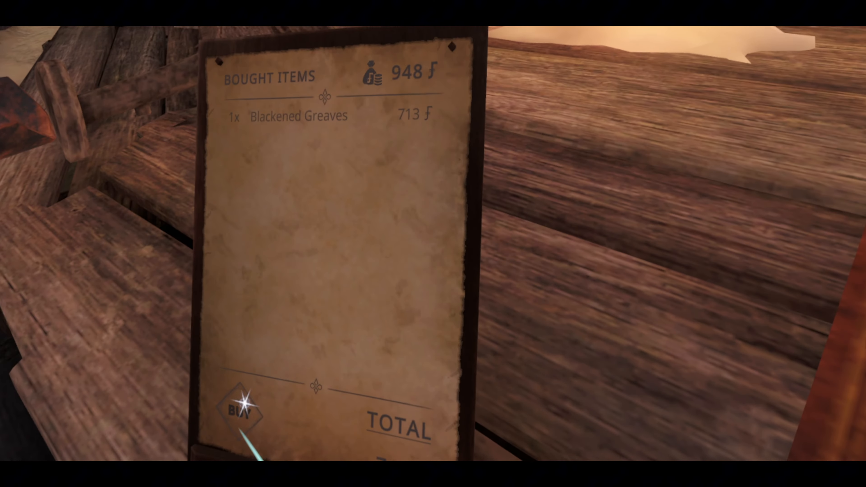
pyautogui.click(239, 410)
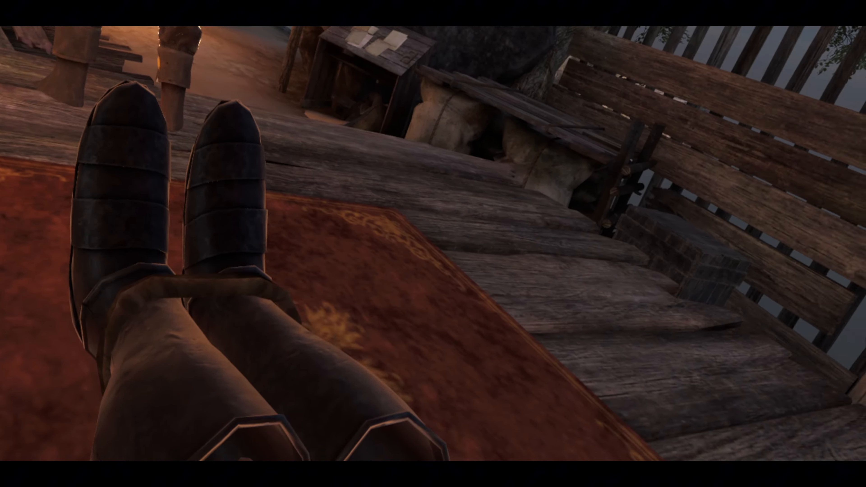